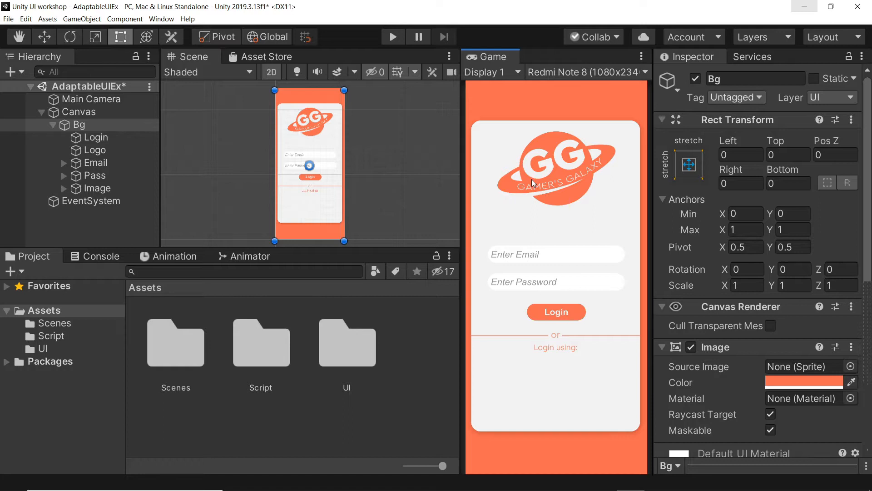
mouse_move(545, 172)
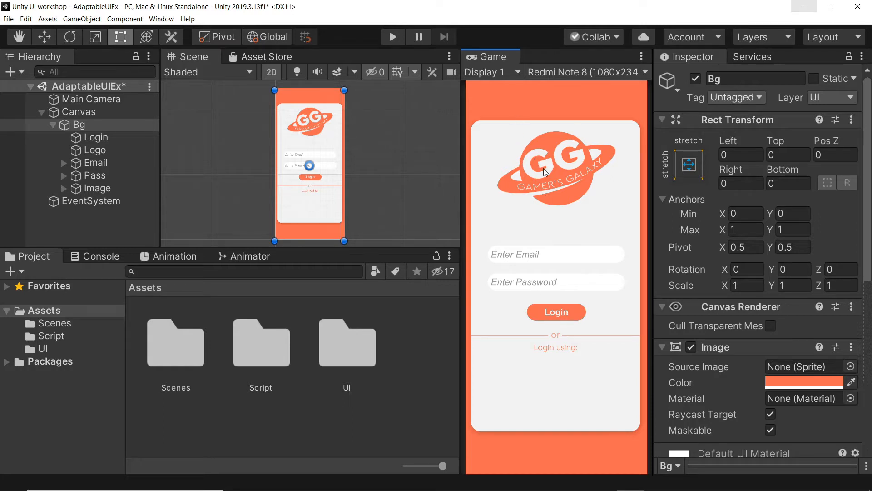
mouse_move(590, 166)
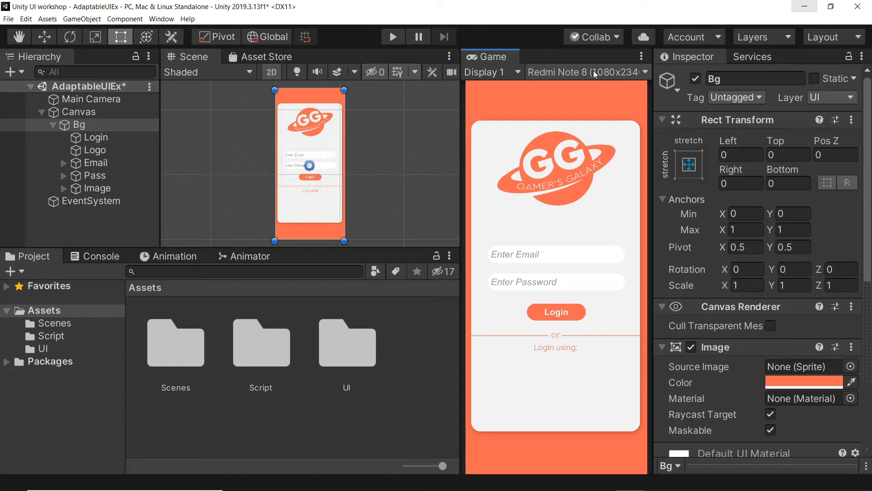
- Preview the login screen at 720x1280, 640x960 and 1080x1920, then return to Redmi Note 8
left_click(582, 72)
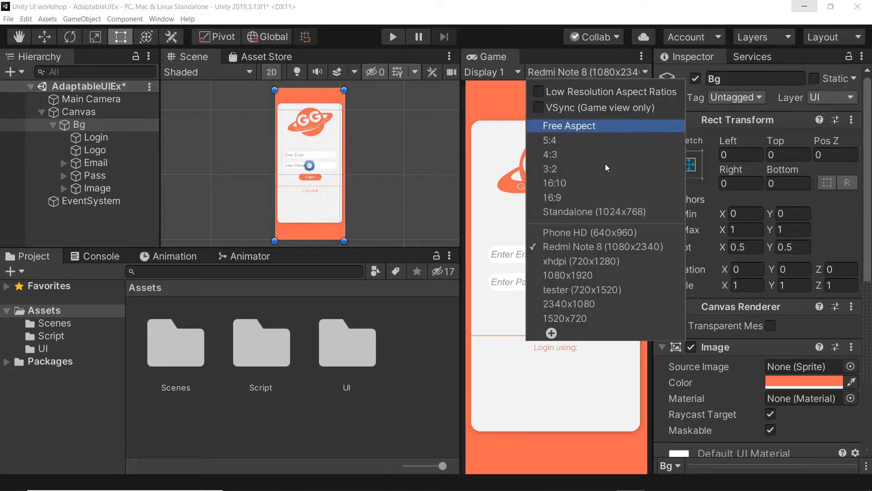
left_click(586, 261)
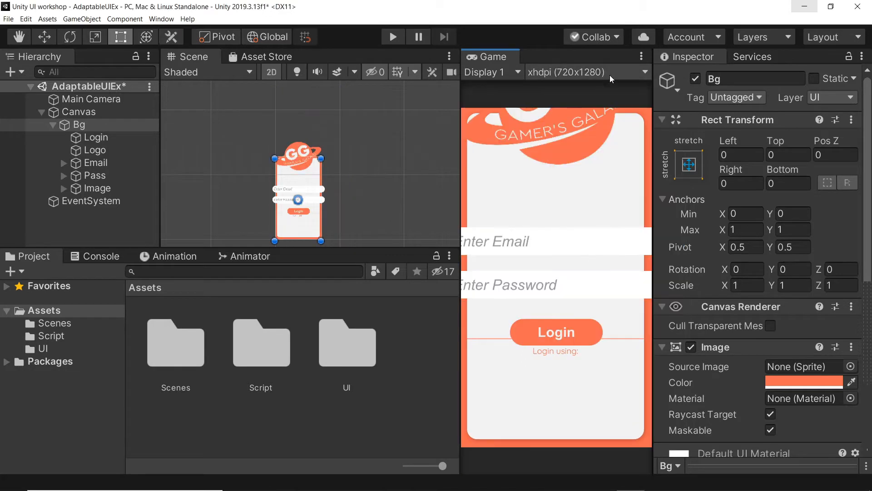
left_click(584, 71)
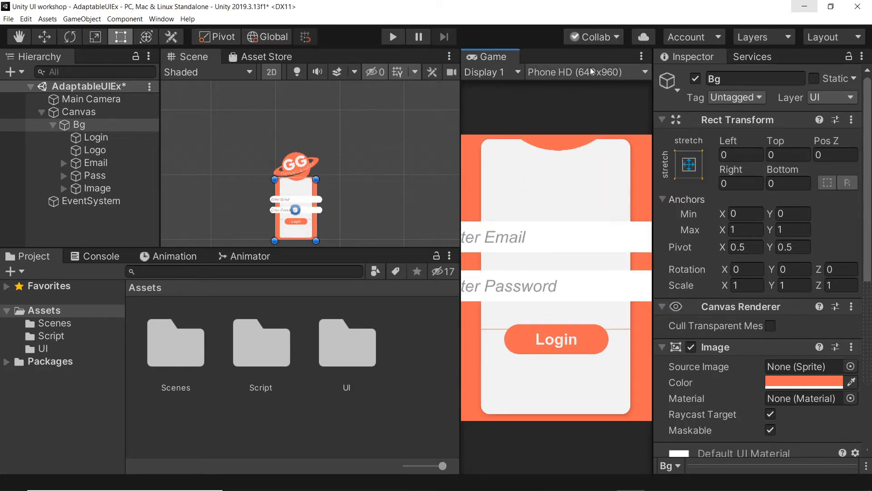
left_click(584, 72)
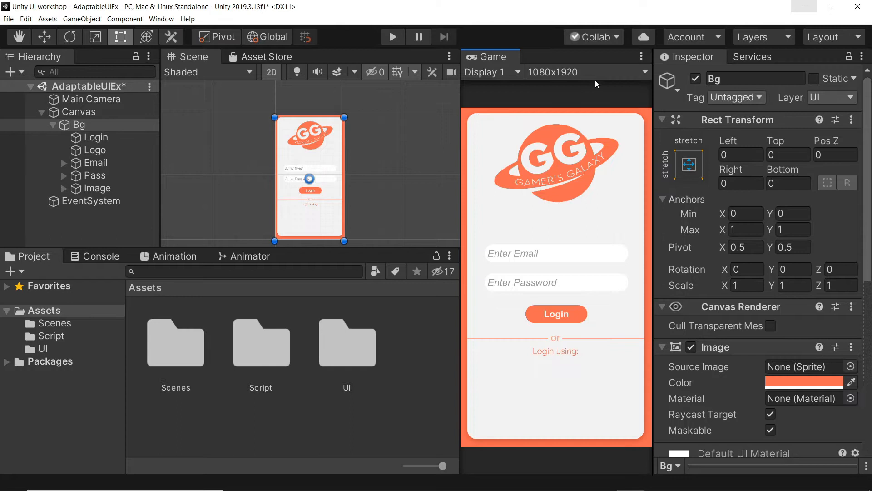
left_click(584, 71)
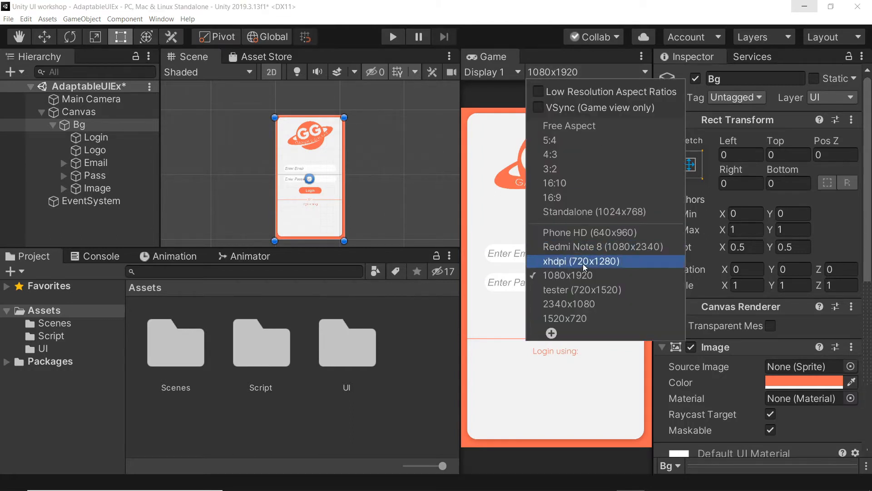
left_click(580, 261)
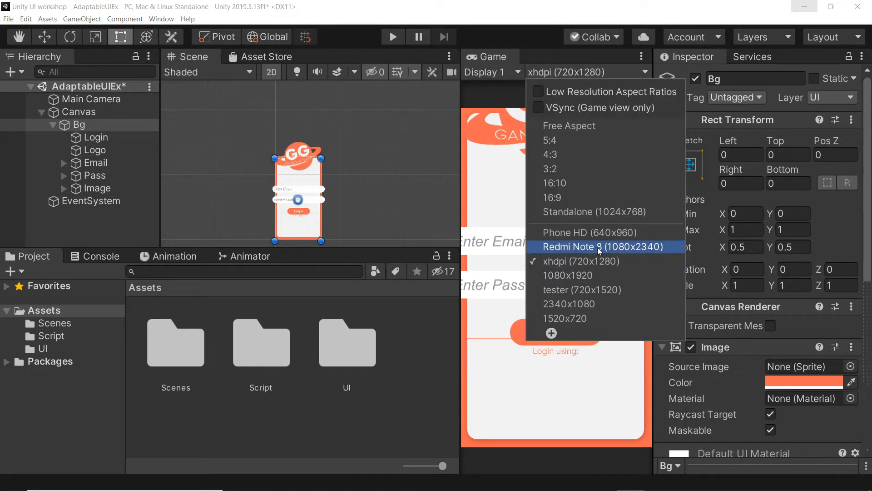
left_click(606, 246)
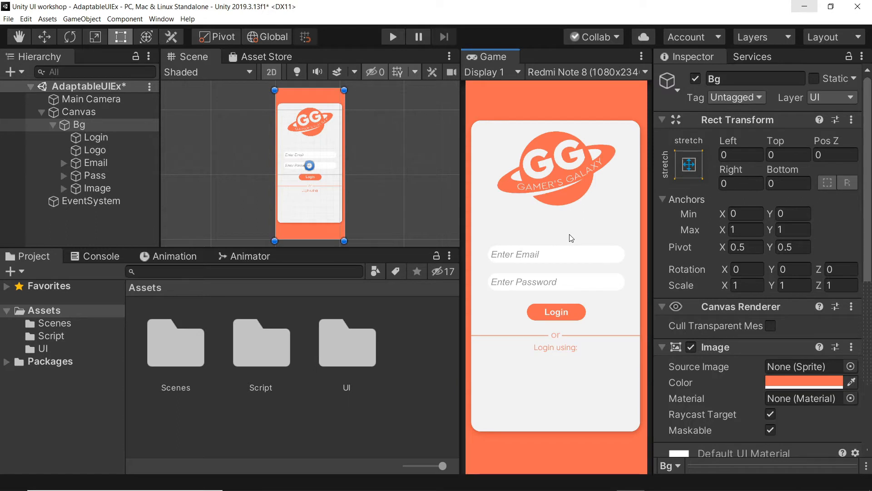
- Make the Canvas scale with screen size using a 1080-wide reference resolution
left_click(81, 111)
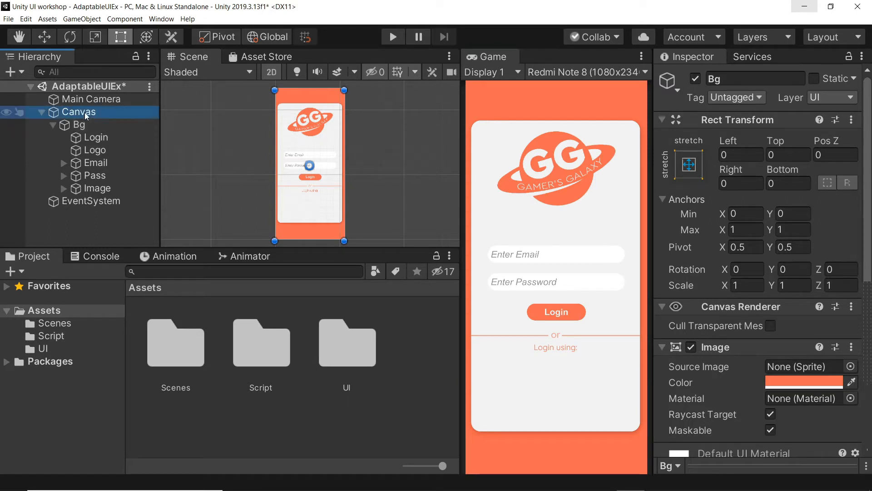
left_click(81, 112)
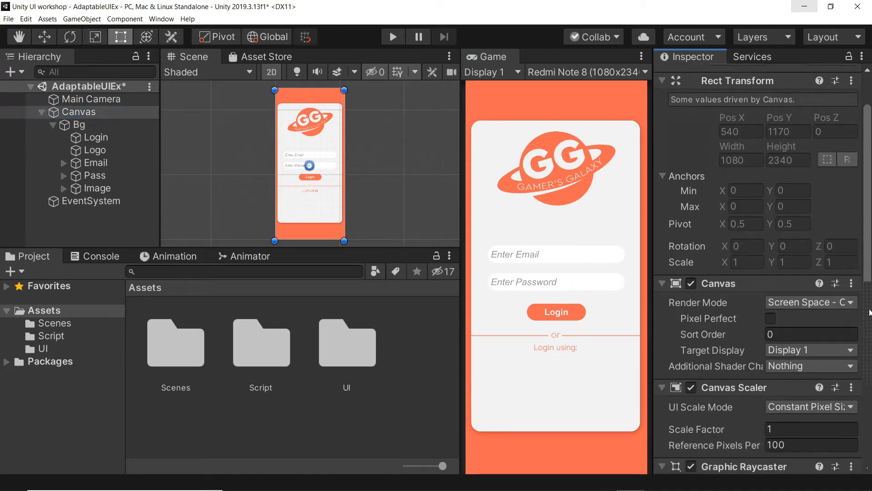
left_click(810, 312)
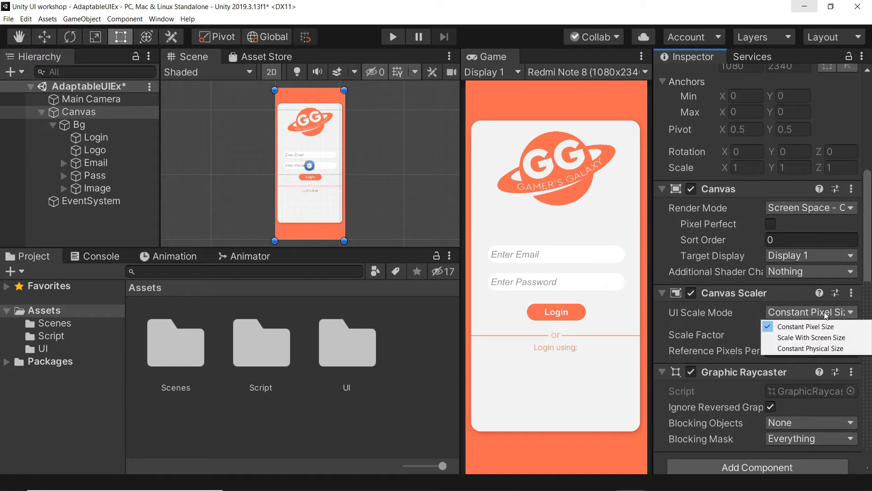
left_click(812, 337)
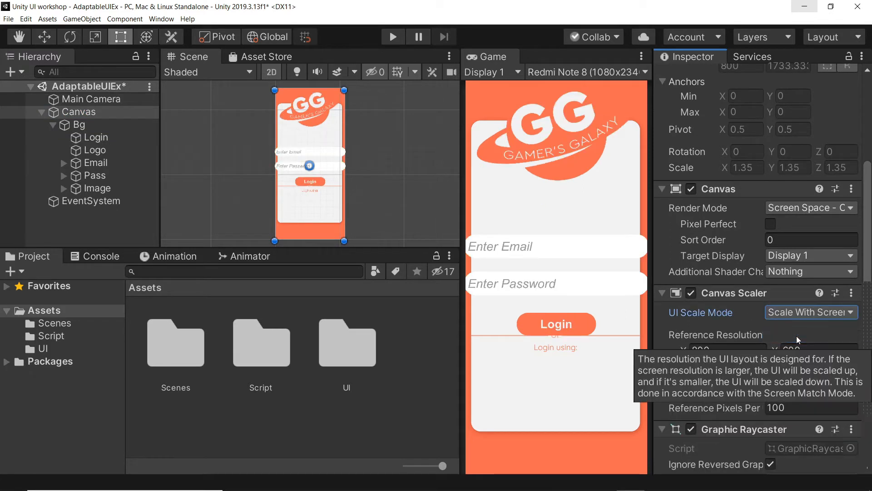
left_click(728, 350)
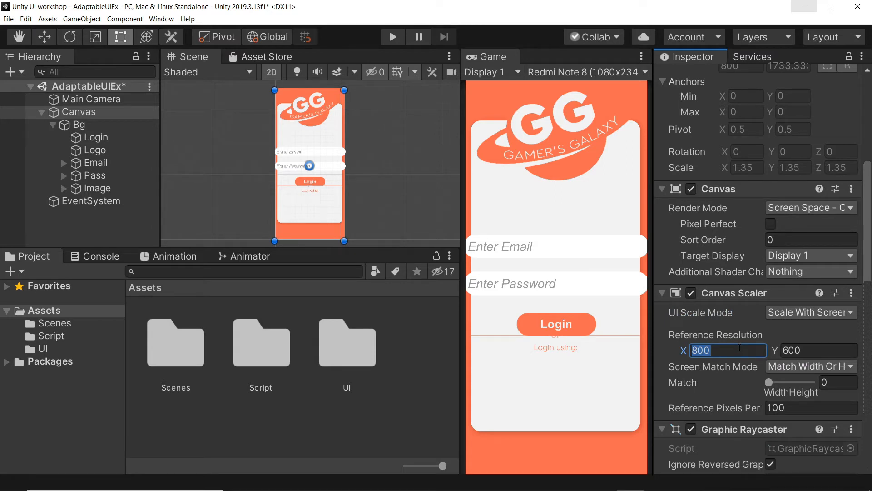
type("1080")
left_click(819, 350)
type("2340")
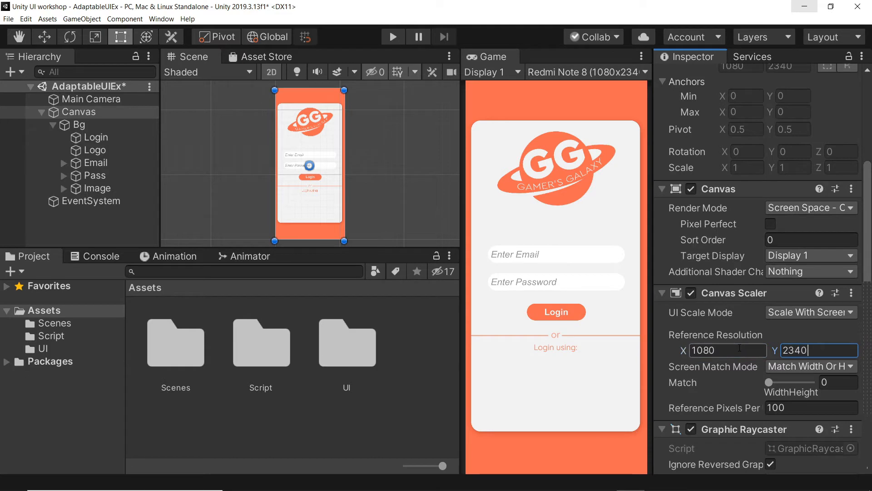
- Keep matching by width or height with the match slider balanced at 0.5
left_click(811, 366)
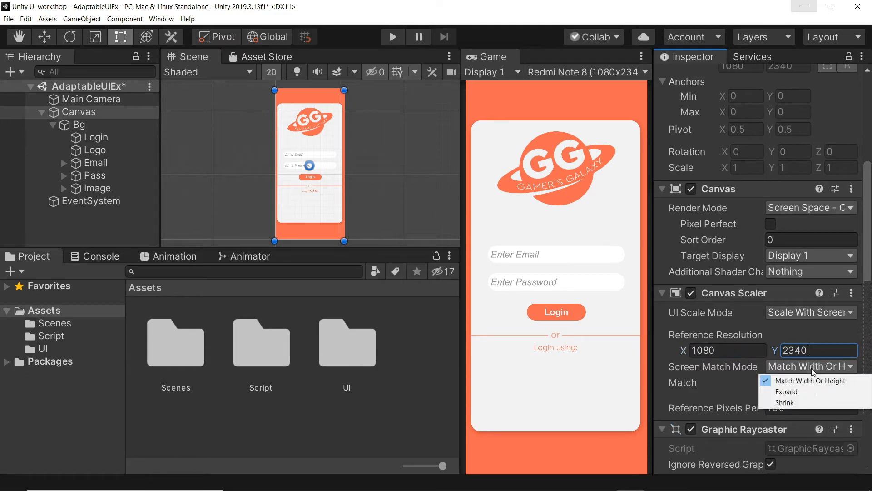
left_click(813, 380)
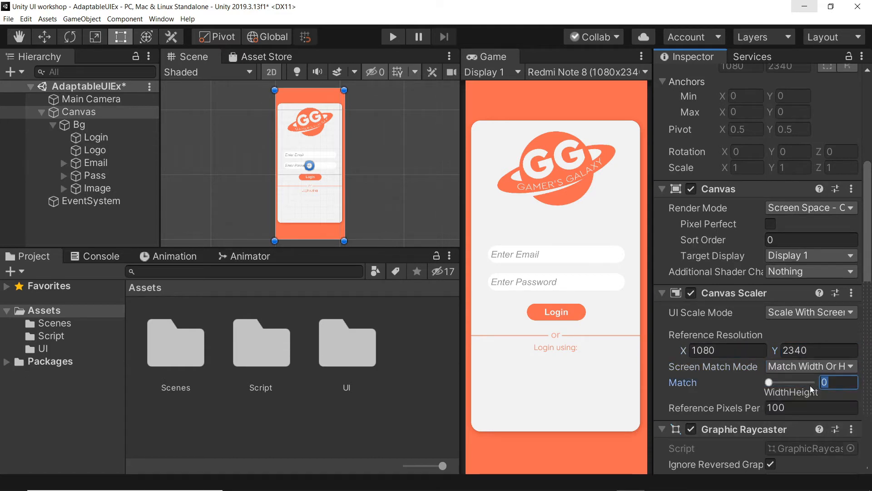
left_click_drag(770, 382, 790, 383)
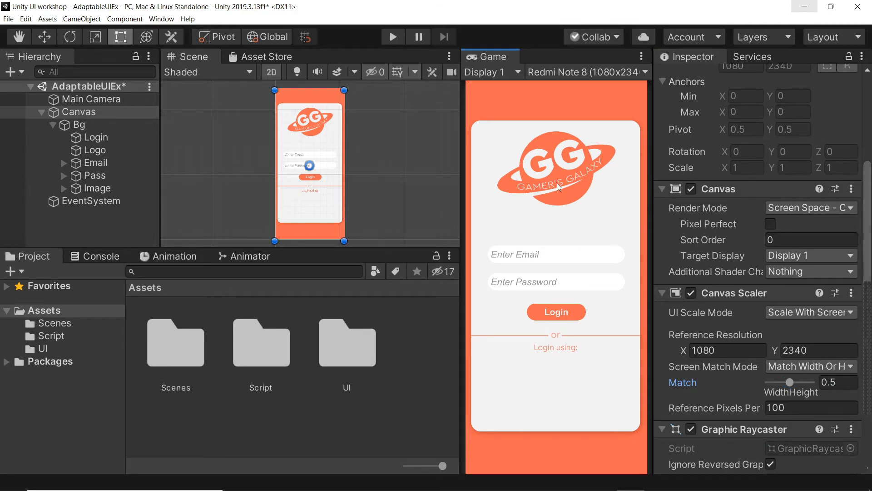
left_click(79, 124)
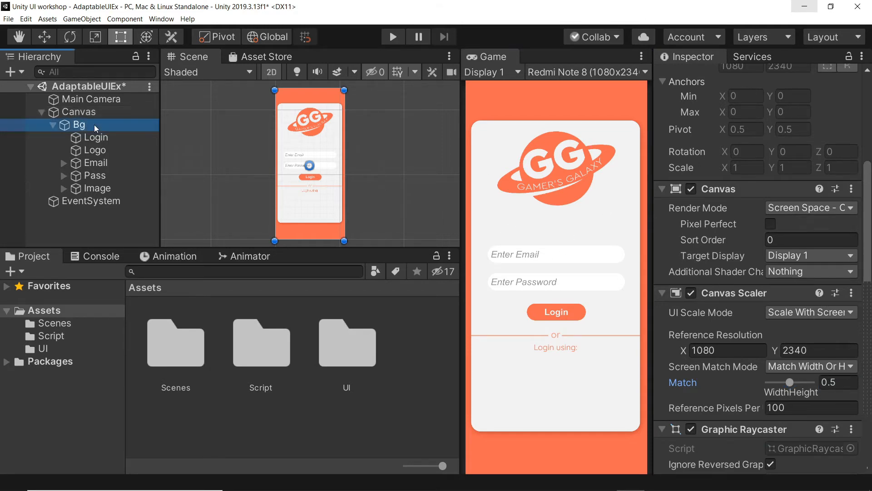
left_click(79, 124)
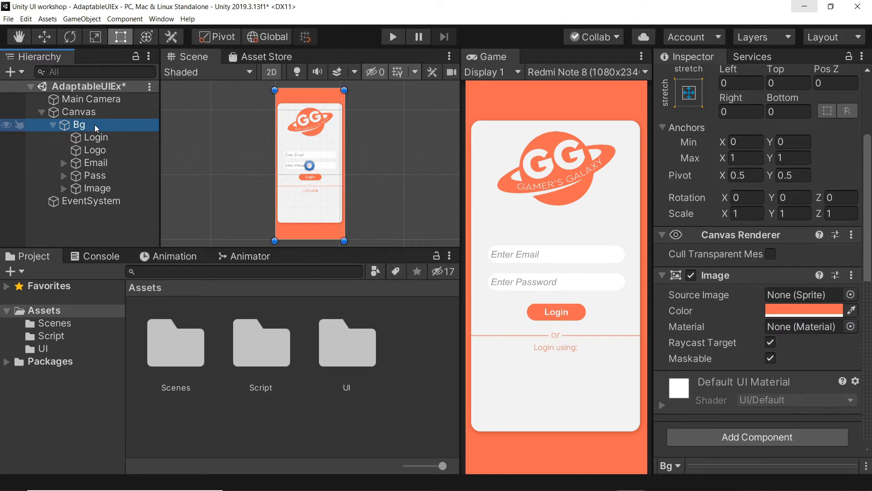
left_click(81, 112)
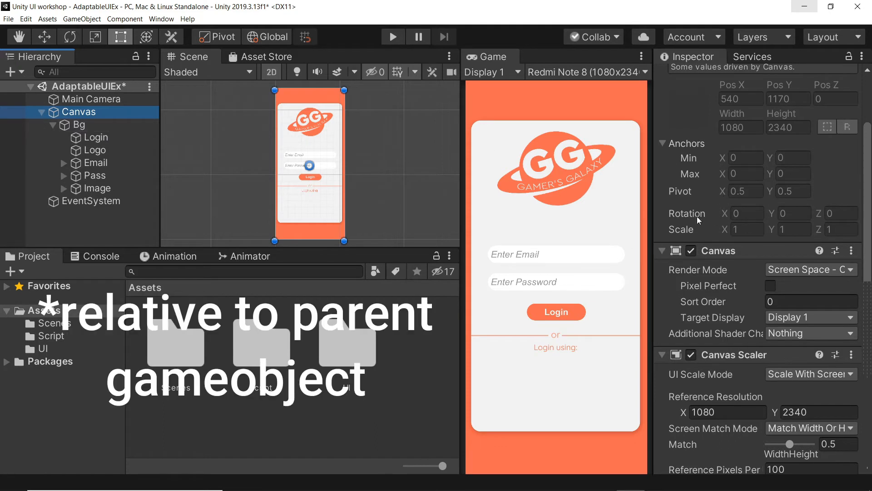
left_click(97, 137)
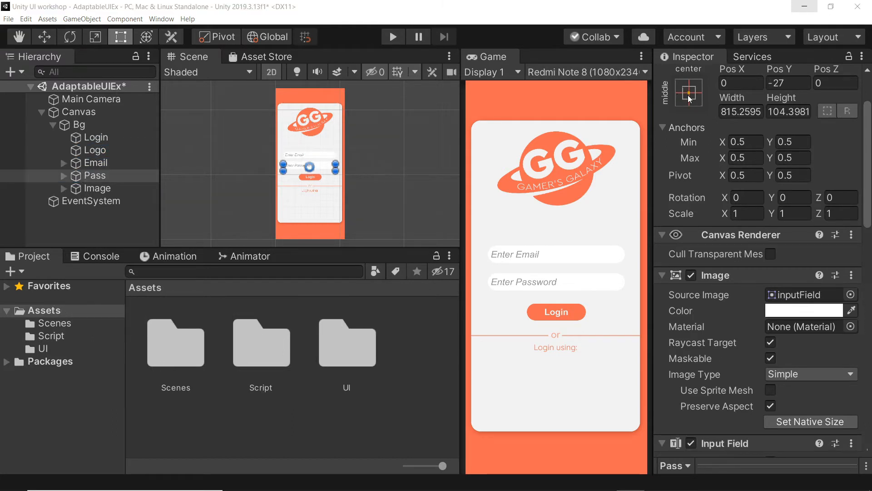
mouse_move(206, 155)
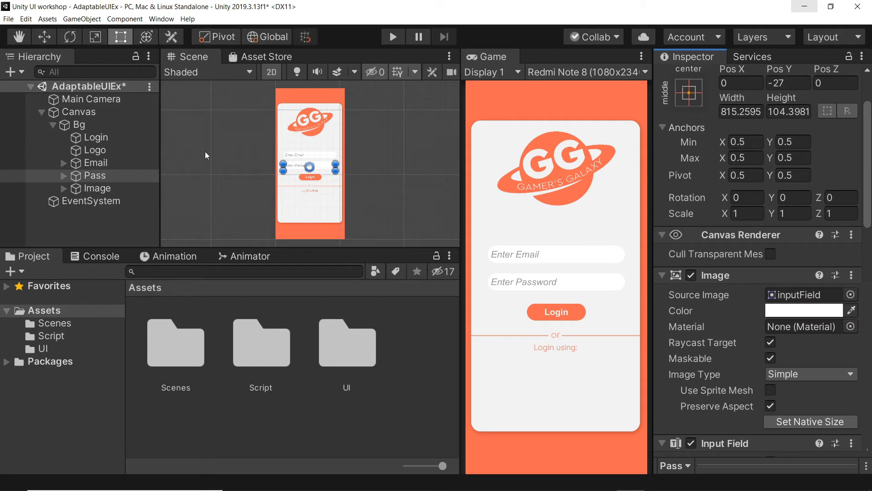
mouse_move(548, 219)
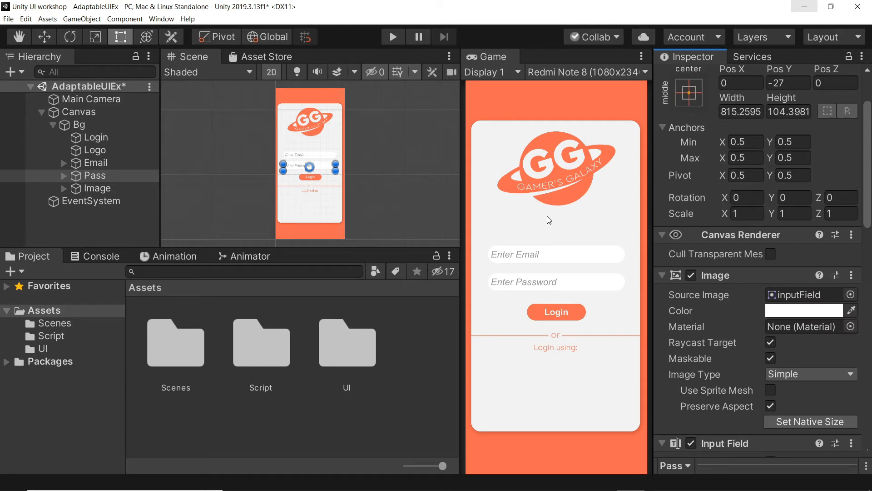
mouse_move(599, 165)
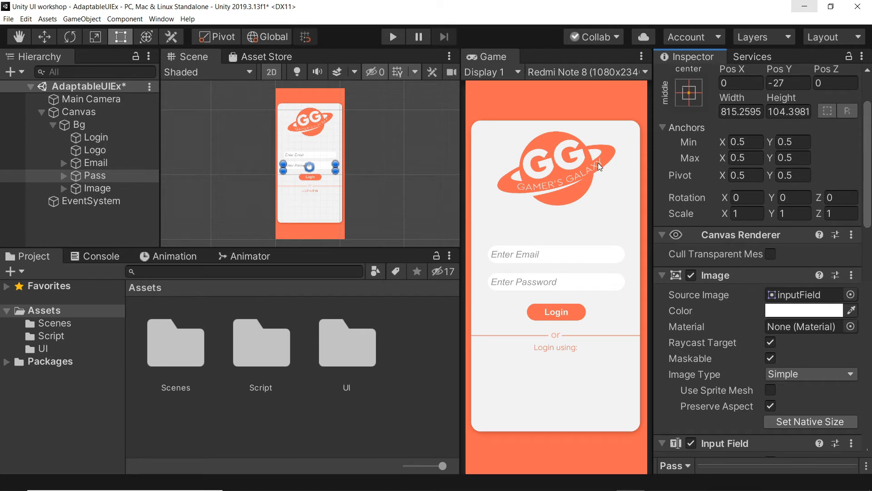
- Re-anchor the Logo to stretch vertically while staying horizontally centred within the Login card
left_click(96, 137)
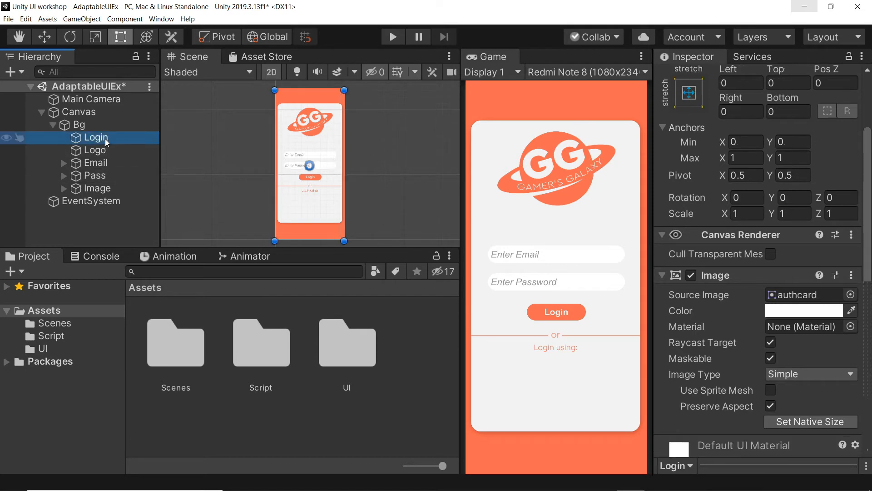
left_click(98, 150)
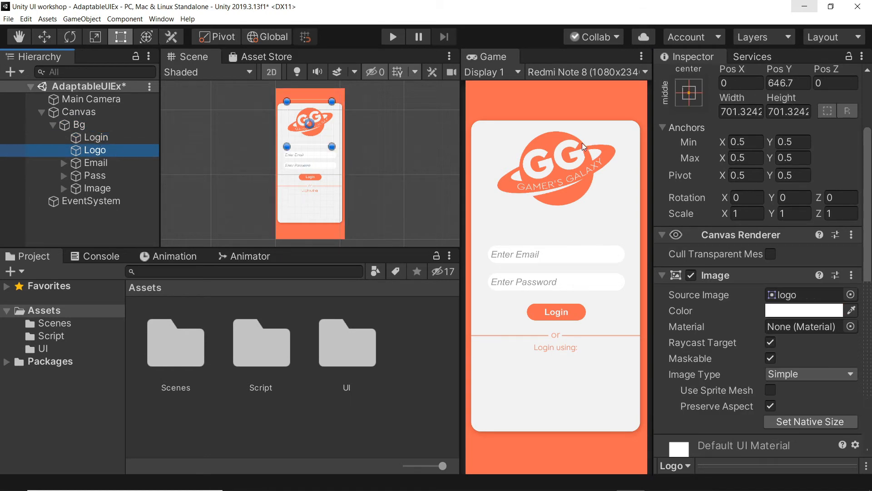
left_click(689, 92)
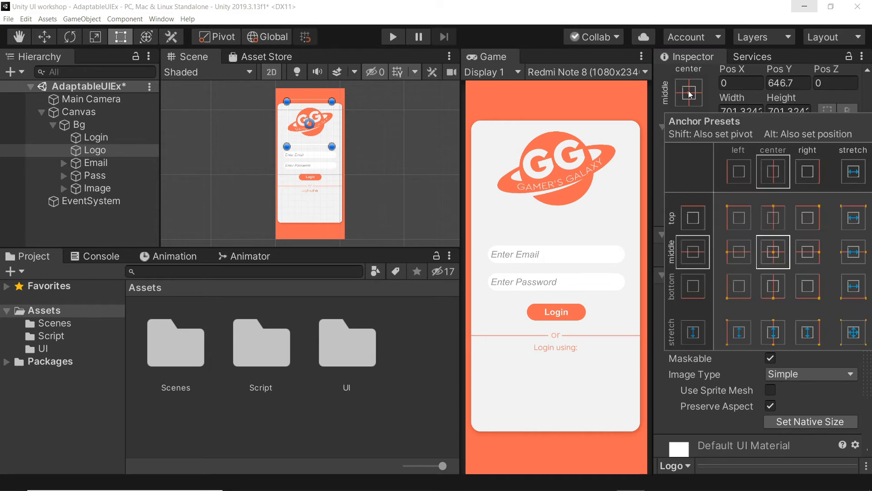
mouse_move(682, 129)
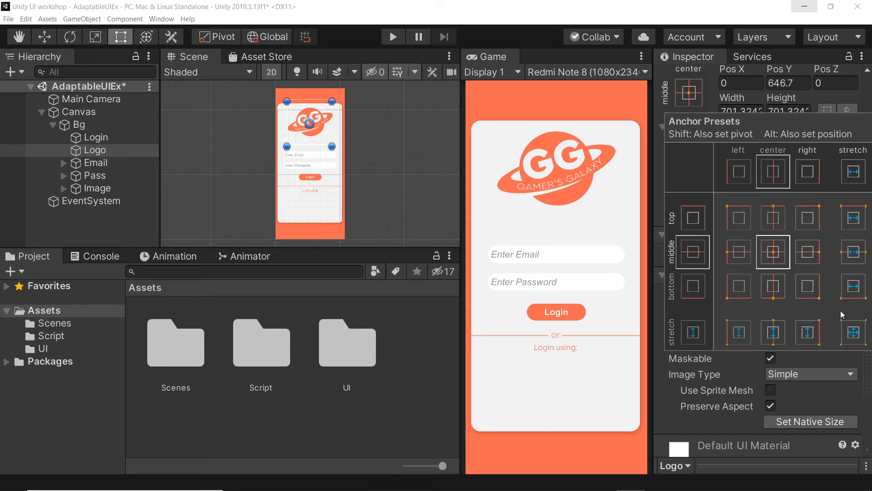
mouse_move(860, 311)
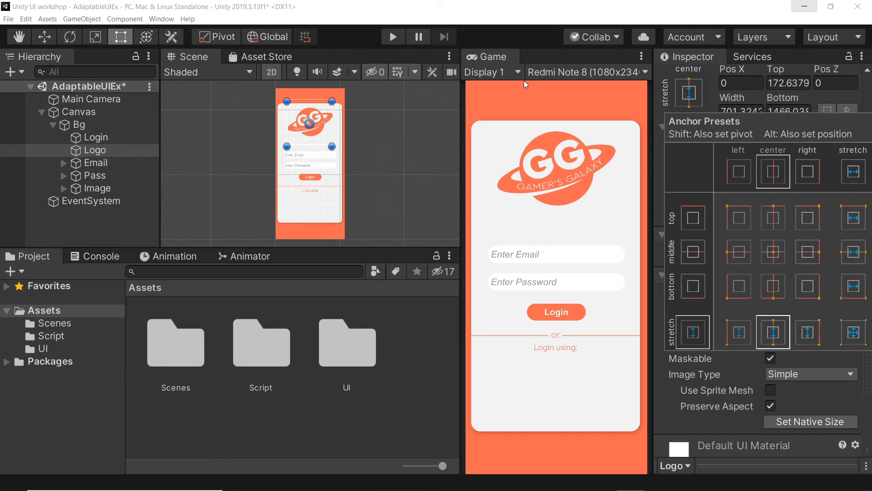
left_click(587, 72)
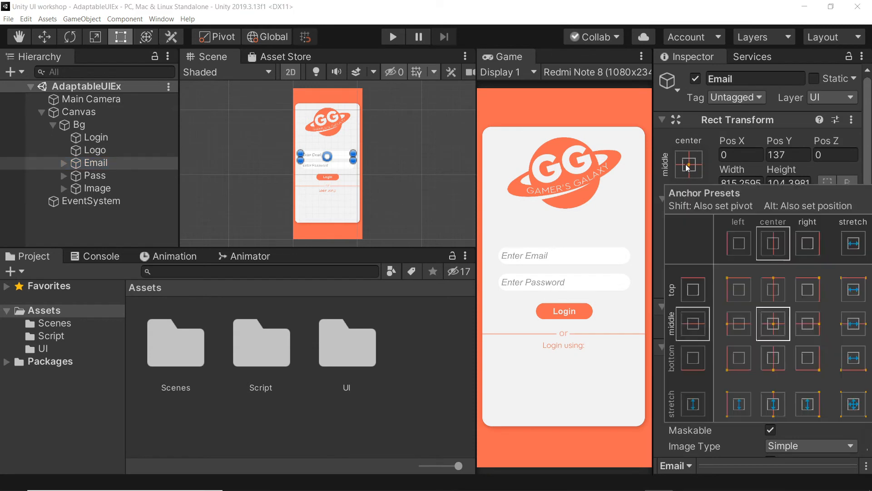
mouse_move(786, 310)
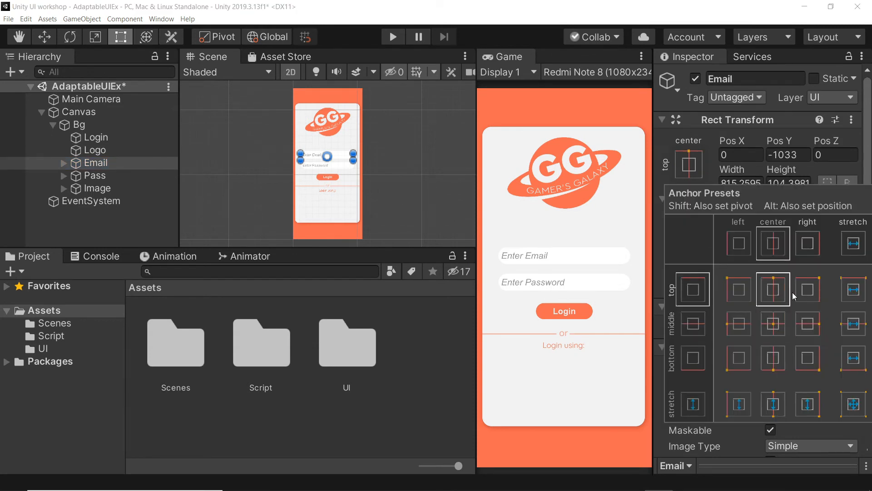
- Restore the Email field's middle-centre anchor and check the Pass field's anchors
left_click(772, 323)
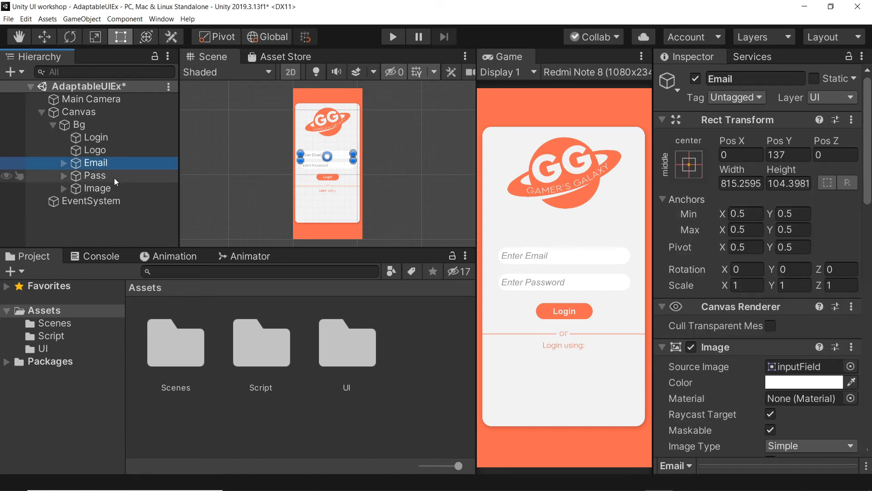
left_click(96, 176)
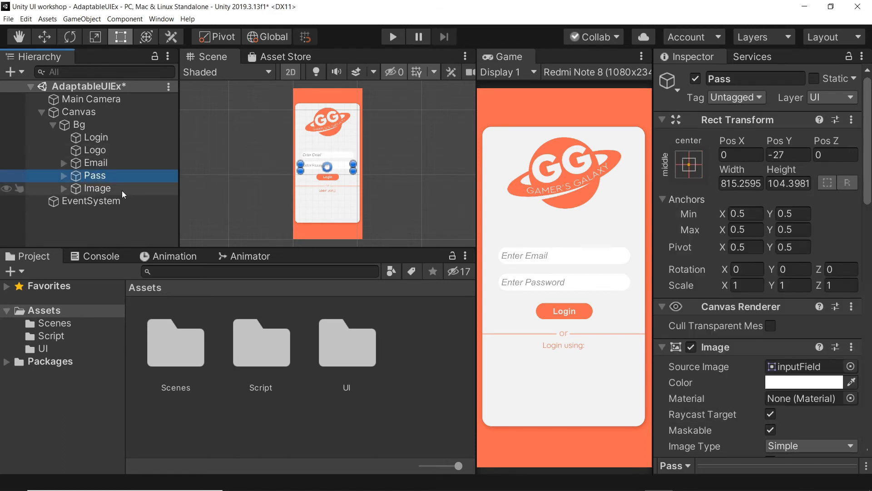
left_click(100, 188)
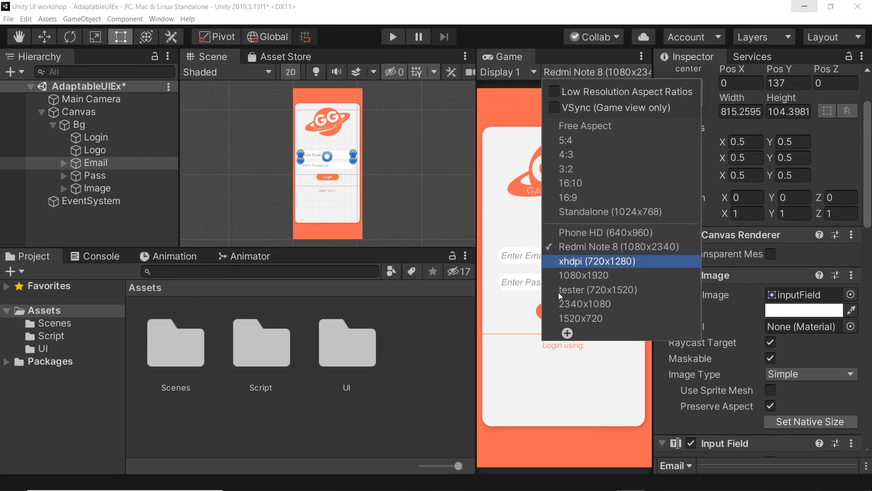
- Cycle the preview through 720x1280, 1080x1920 and Redmi Note 8, ending on Phone HD (640x960)
left_click(596, 261)
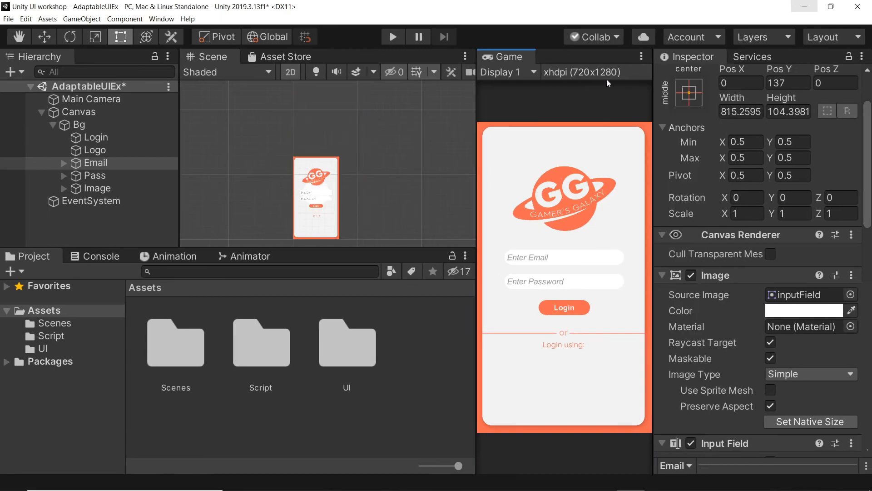
left_click(593, 71)
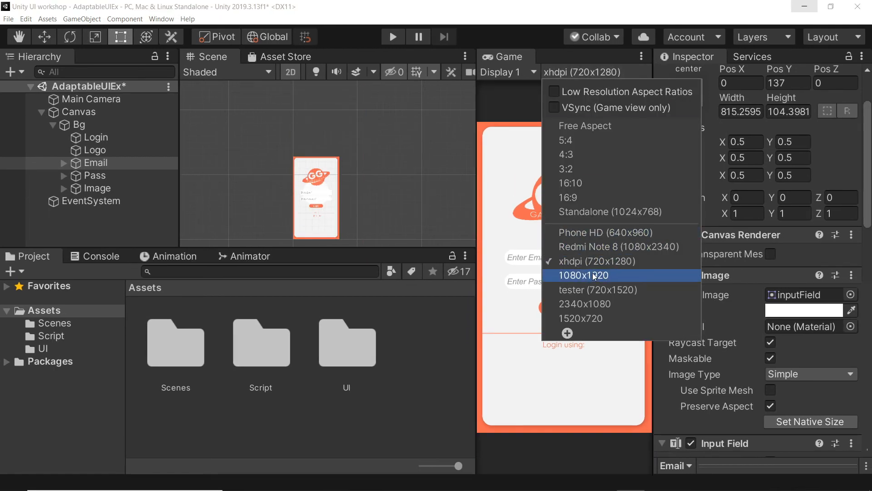
left_click(582, 275)
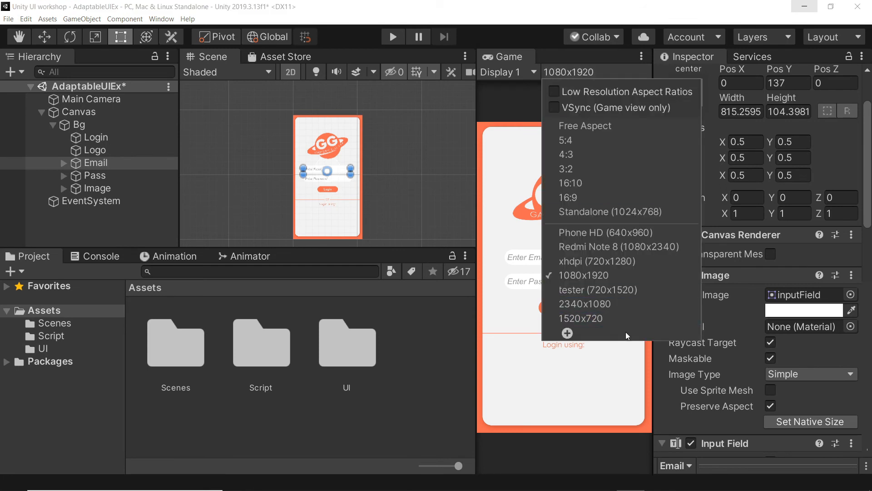
left_click(618, 246)
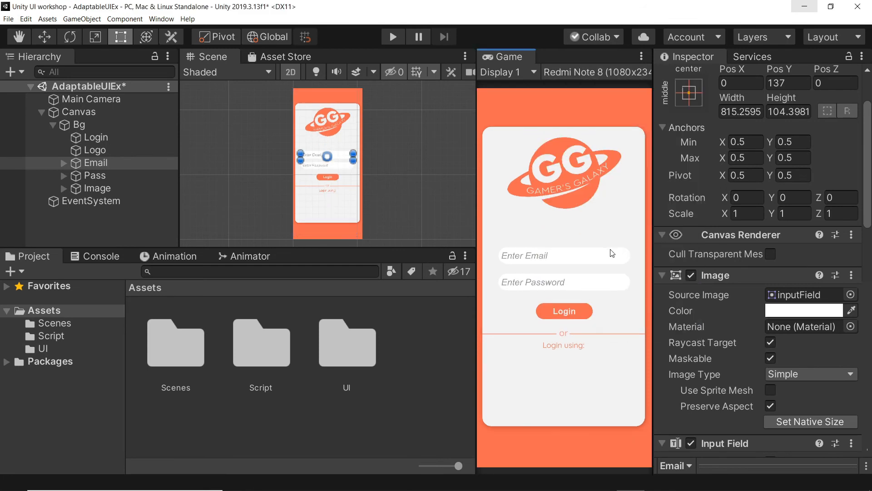
left_click(595, 72)
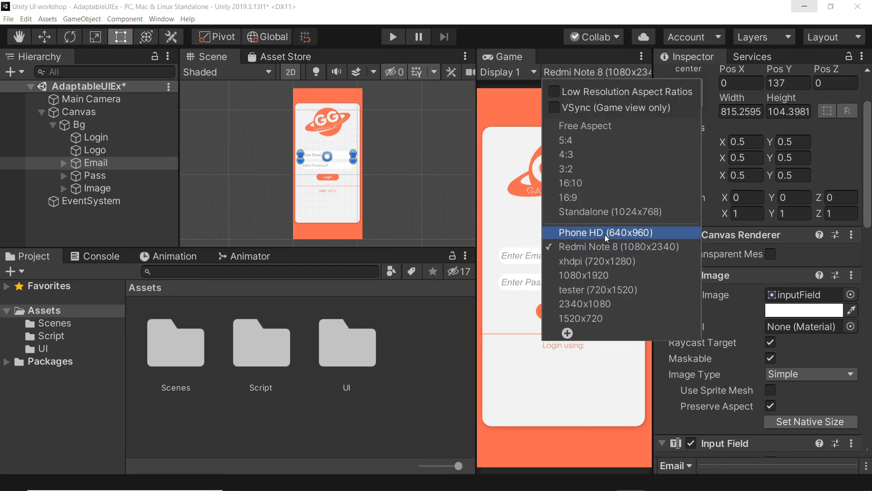
left_click(608, 233)
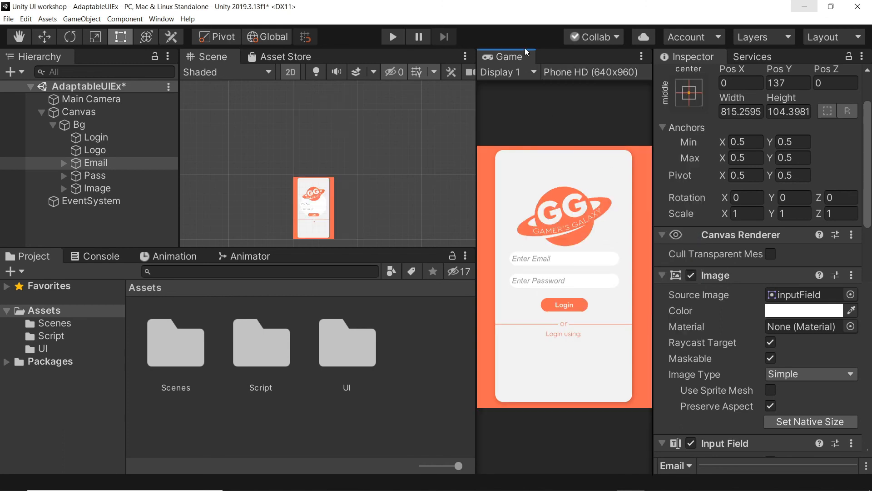